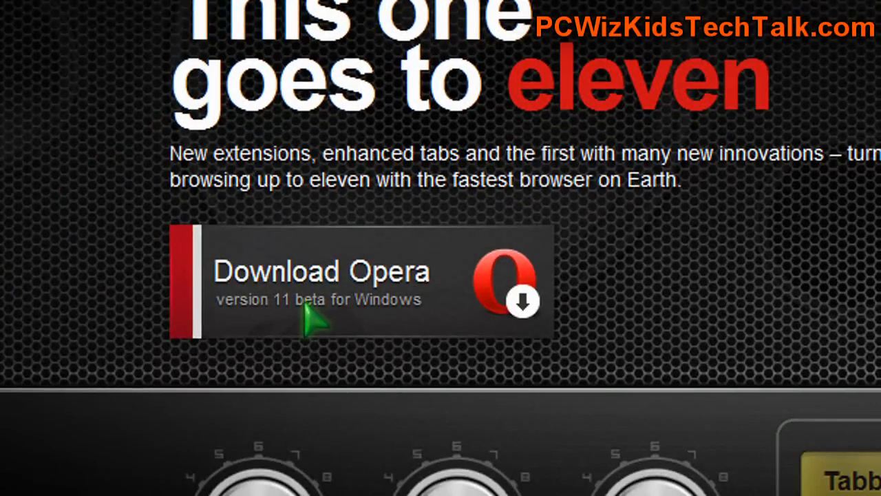
pyautogui.moveTo(379, 334)
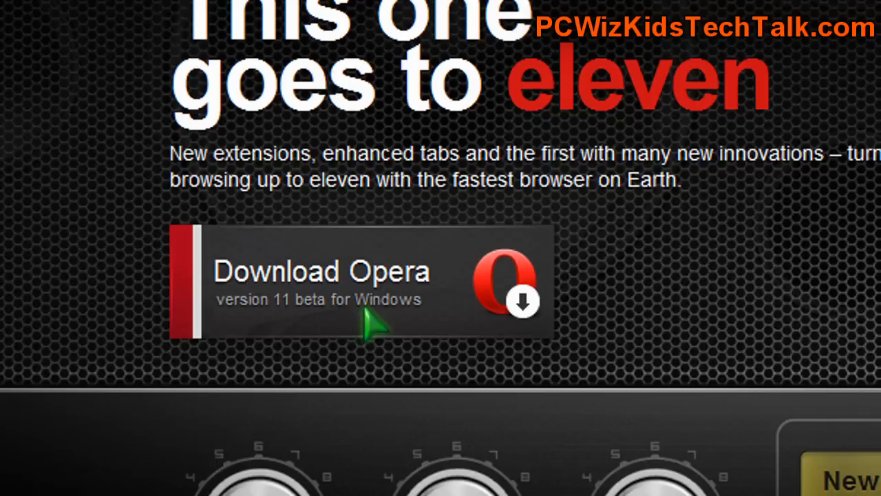
pyautogui.moveTo(375, 303)
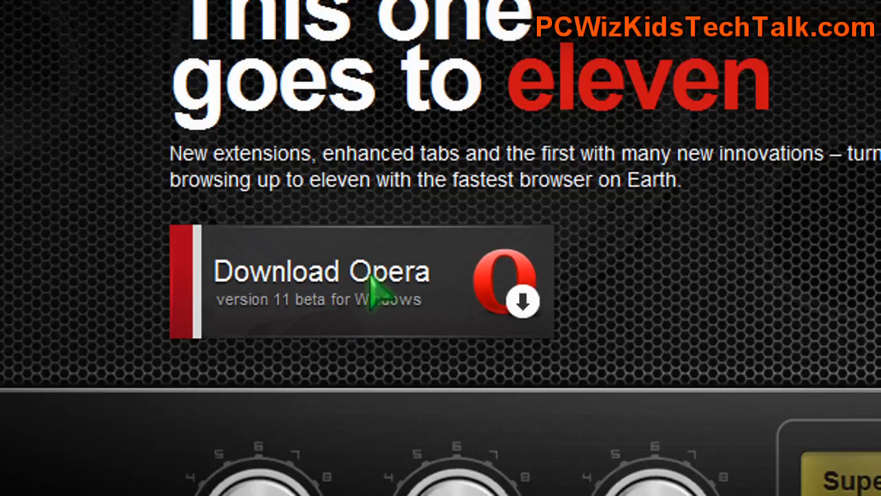
# Launch Opera 11.00 beta from its desktop shortcut.
pyautogui.scroll(-3)
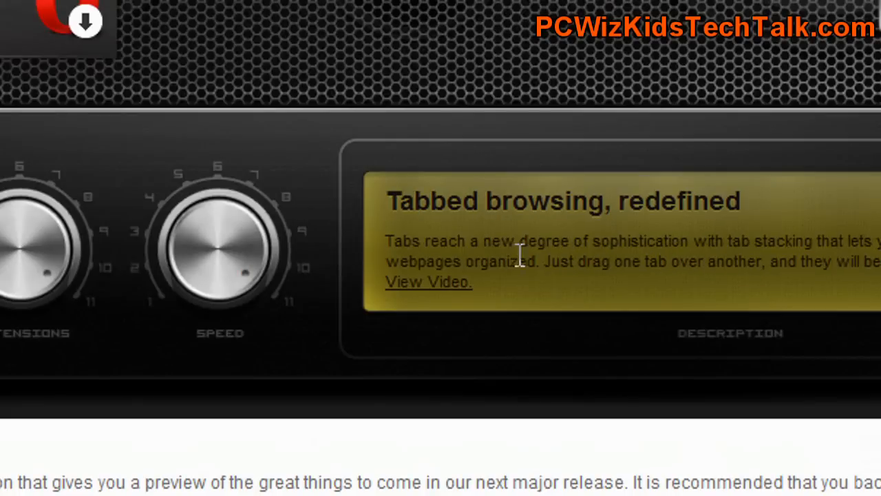
pyautogui.moveTo(617, 282)
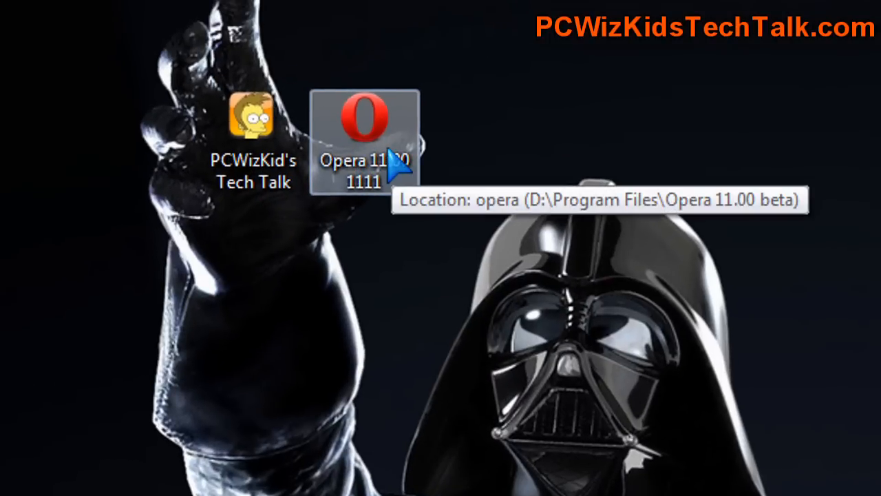
pyautogui.moveTo(403, 206)
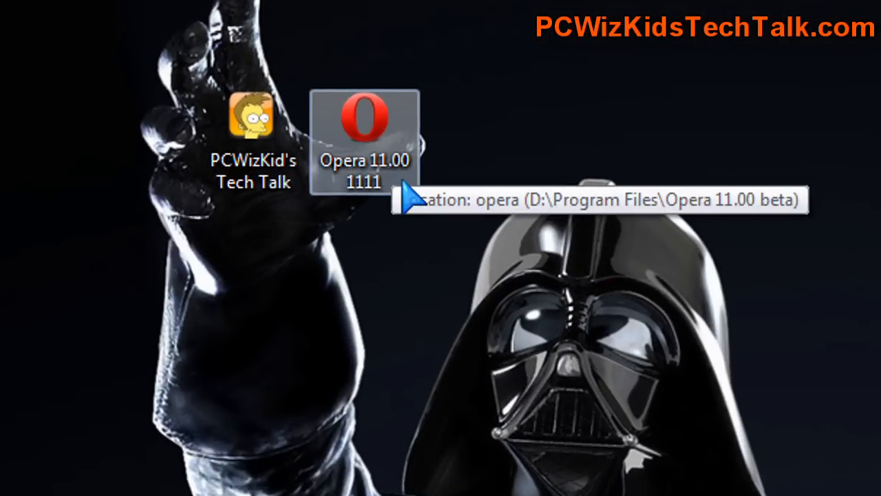
pyautogui.moveTo(412, 200)
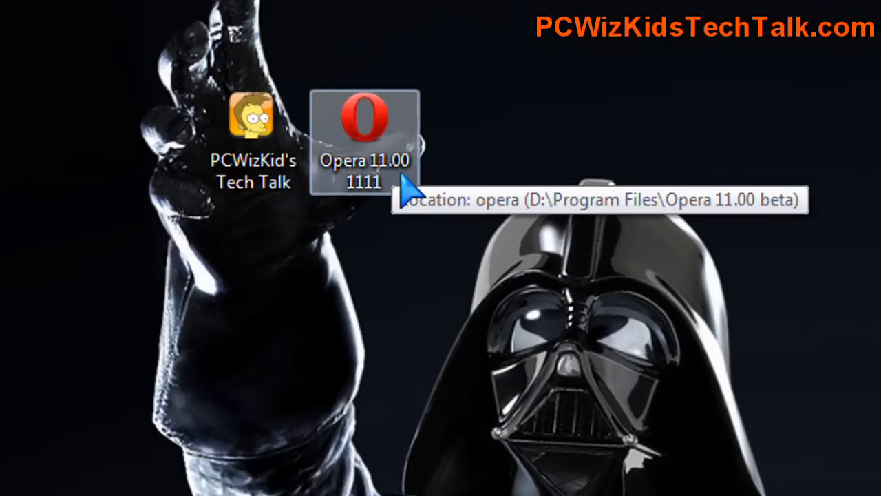
pyautogui.doubleClick(366, 124)
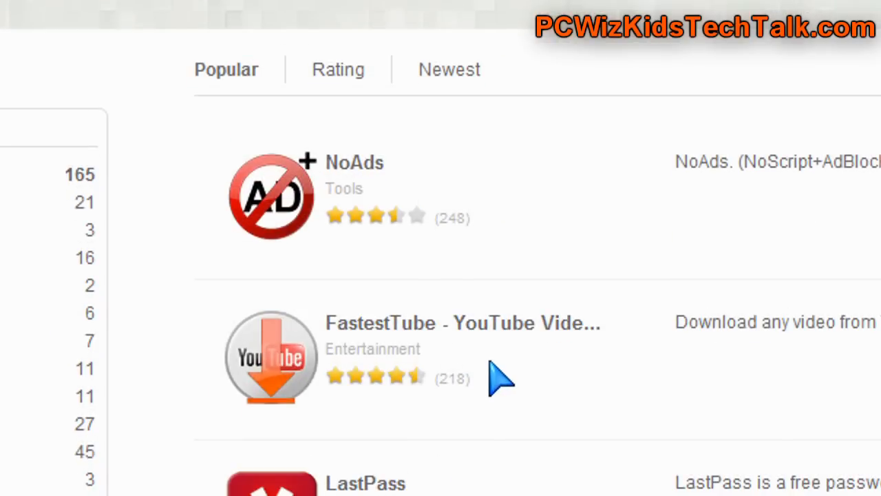
# Scroll the extensions catalogue and start installing the LastPass extension.
pyautogui.scroll(-3)
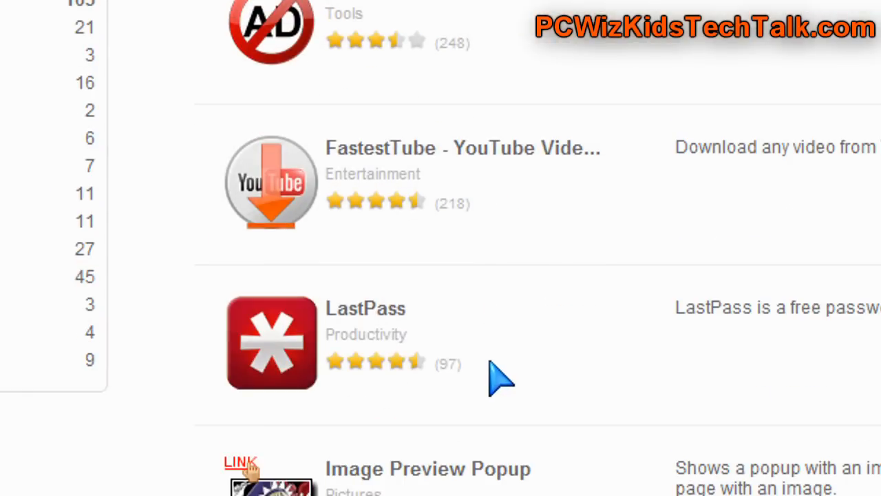
pyautogui.scroll(-3)
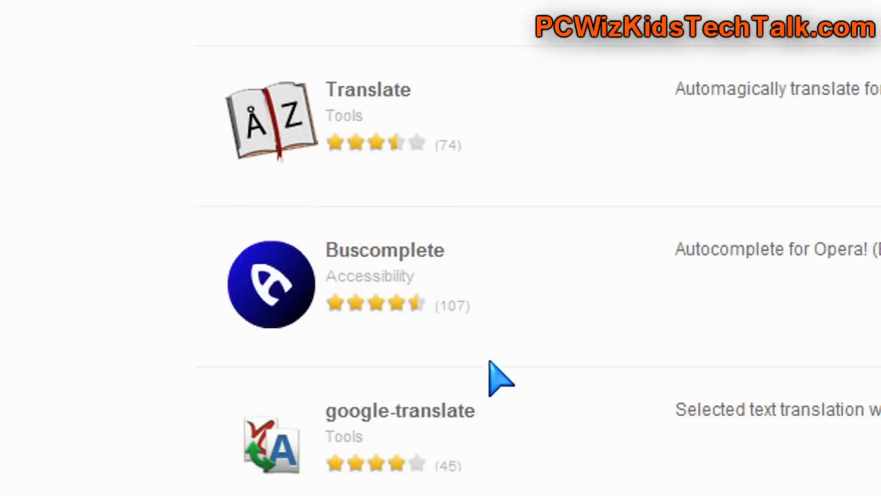
pyautogui.scroll(-3)
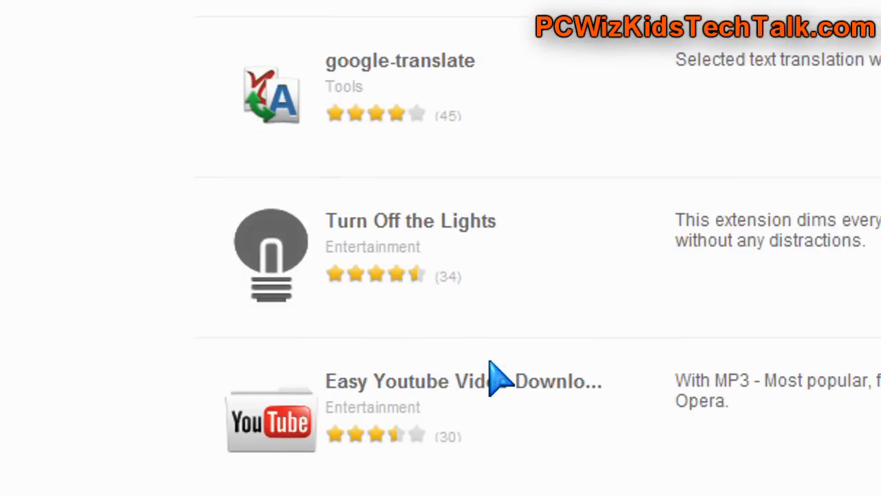
pyautogui.scroll(-3)
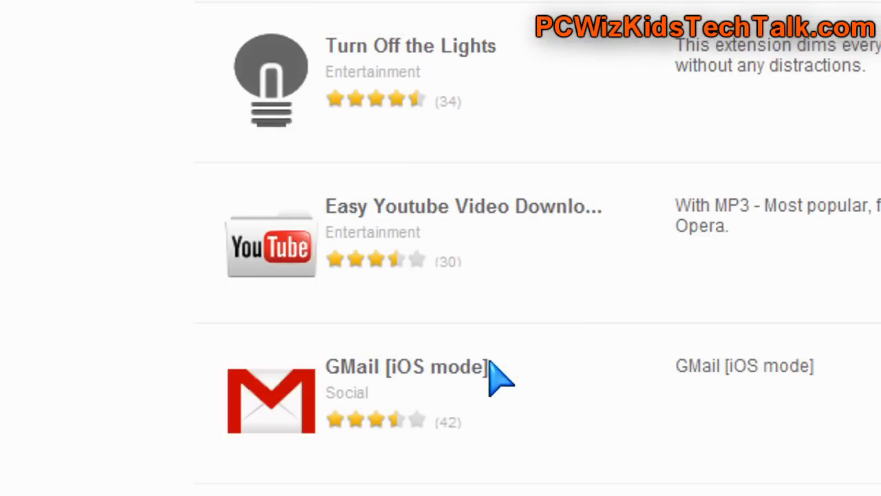
pyautogui.scroll(-3)
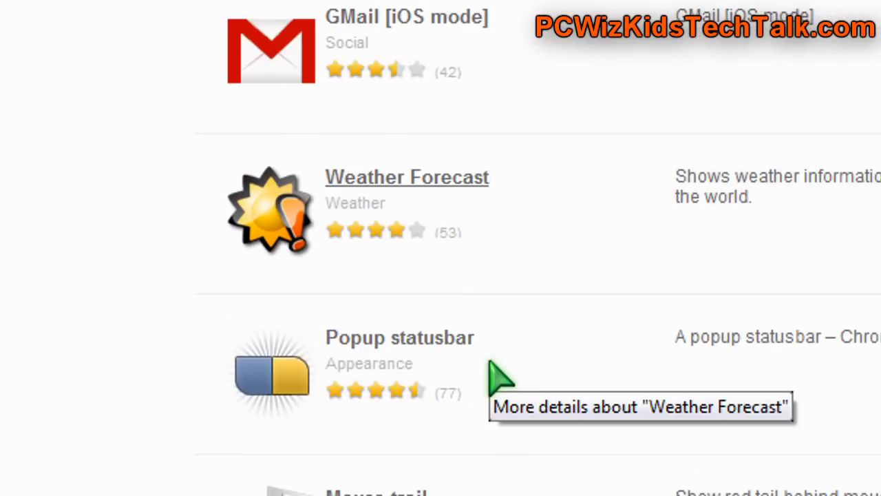
pyautogui.scroll(-3)
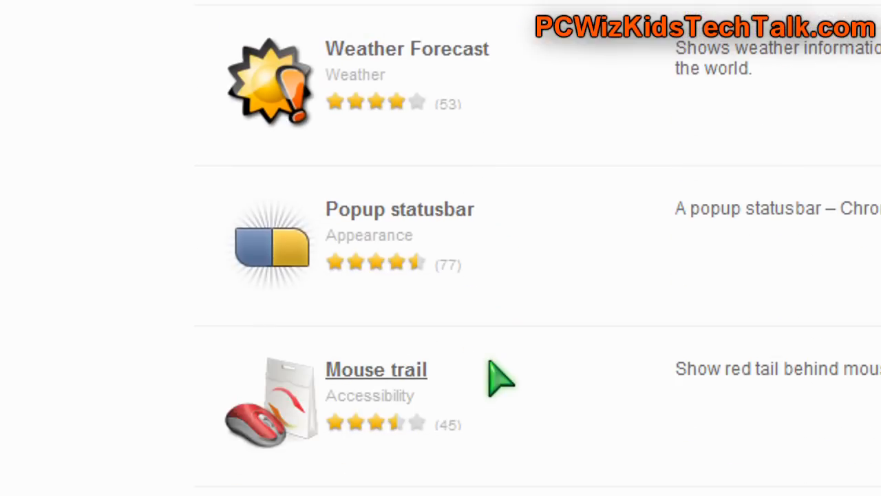
pyautogui.scroll(-3)
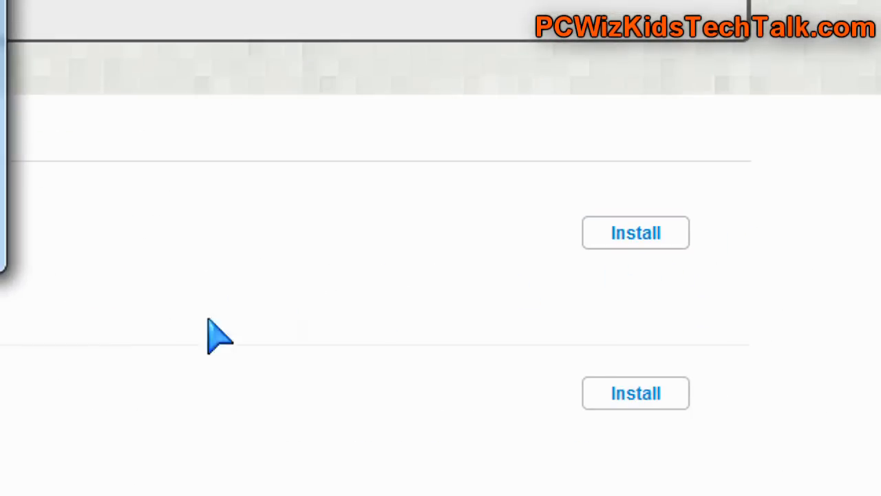
pyautogui.click(635, 232)
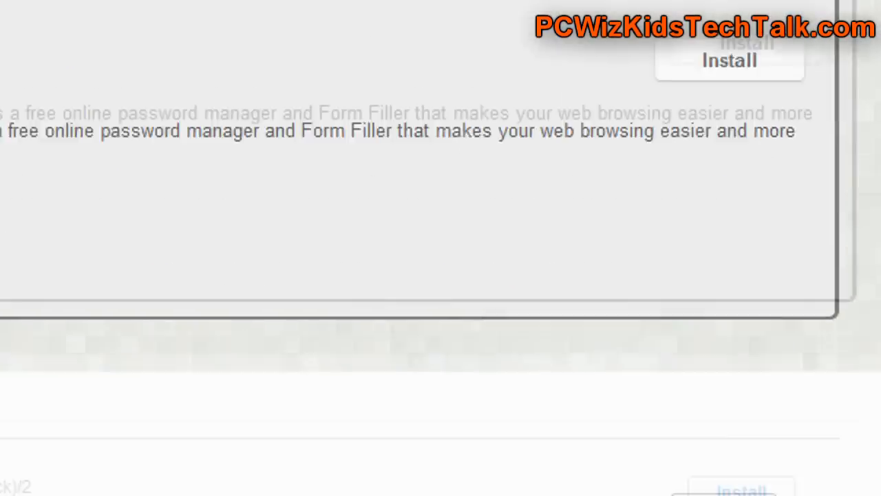
pyautogui.scroll(-3)
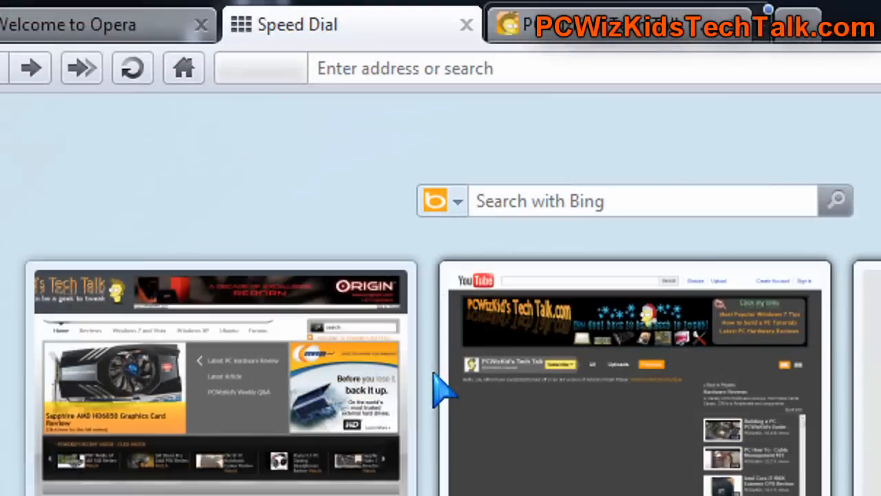
# Load pcwizkidstechtalk.com from its Speed Dial thumbnail.
pyautogui.scroll(-3)
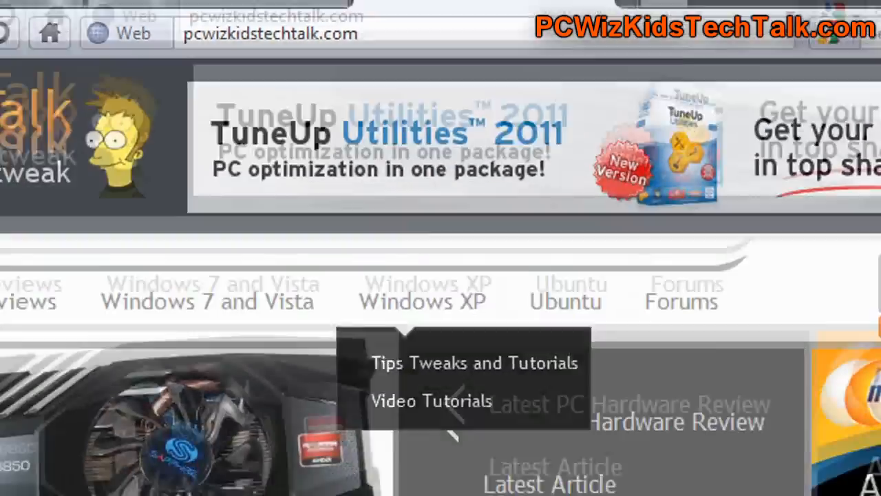
pyautogui.click(433, 400)
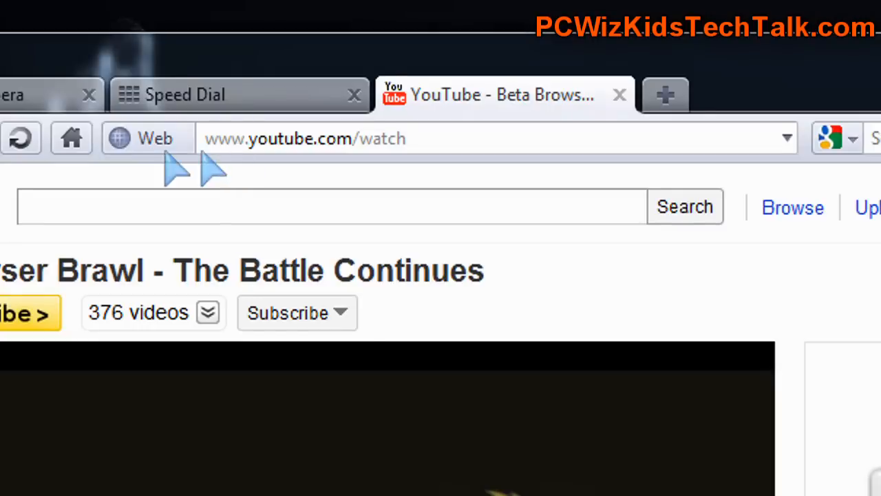
# Inspect youtube.com's connection details on the Security tab, then close the window.
pyautogui.click(148, 138)
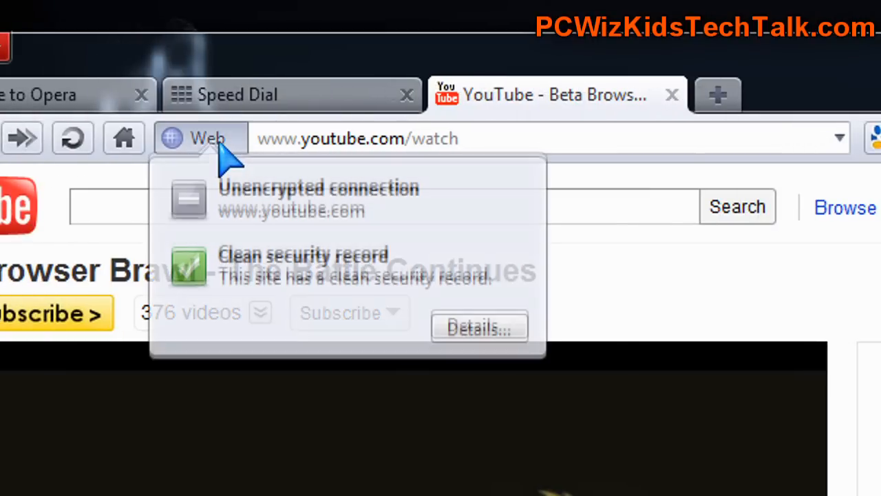
pyautogui.moveTo(375, 234)
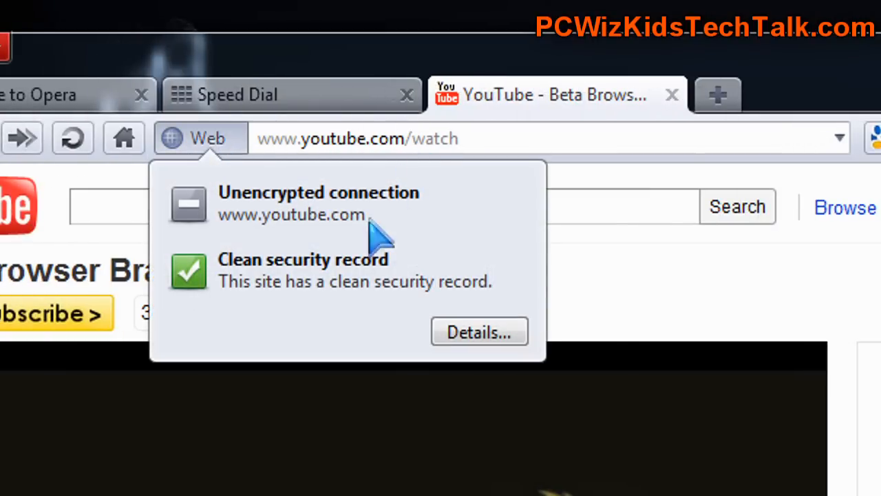
pyautogui.moveTo(489, 283)
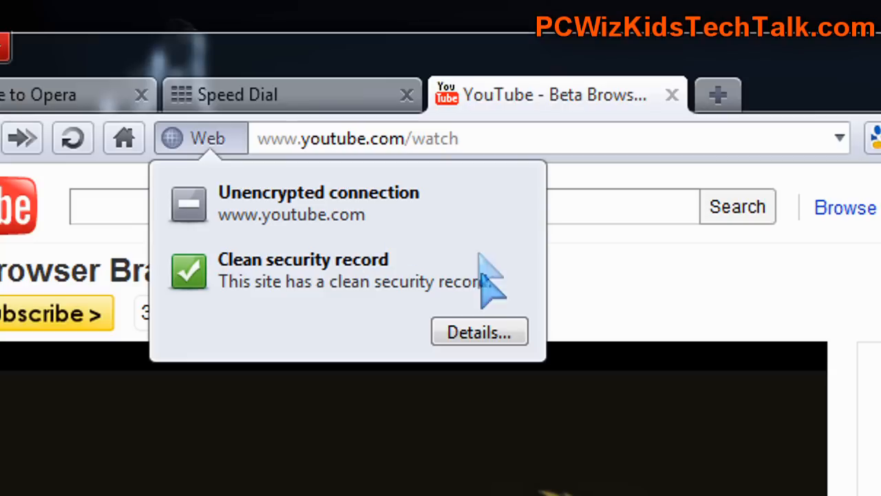
pyautogui.click(478, 331)
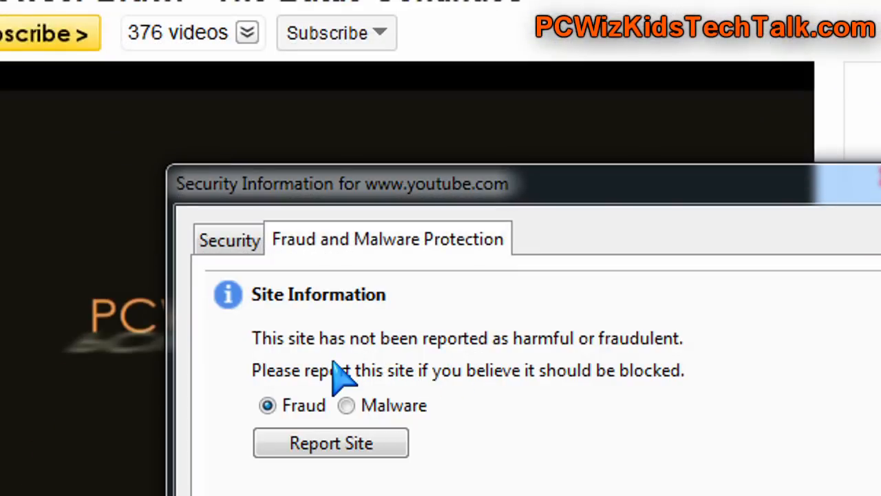
pyautogui.click(229, 240)
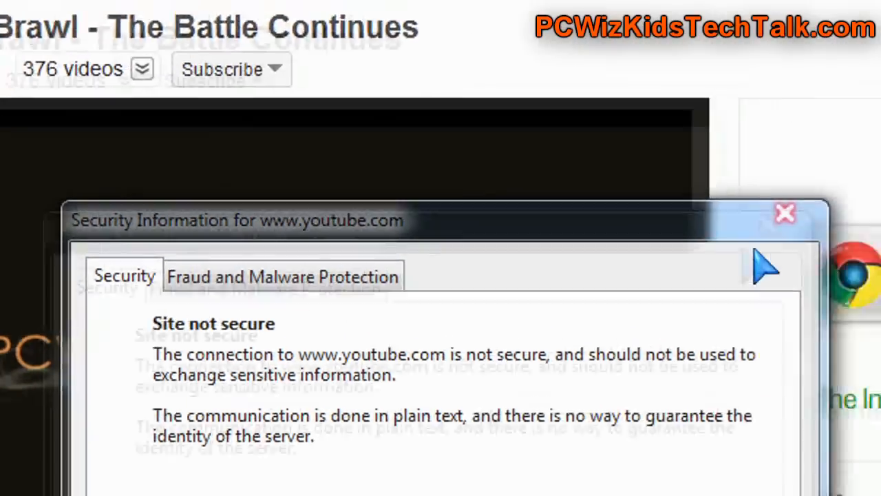
pyautogui.click(782, 210)
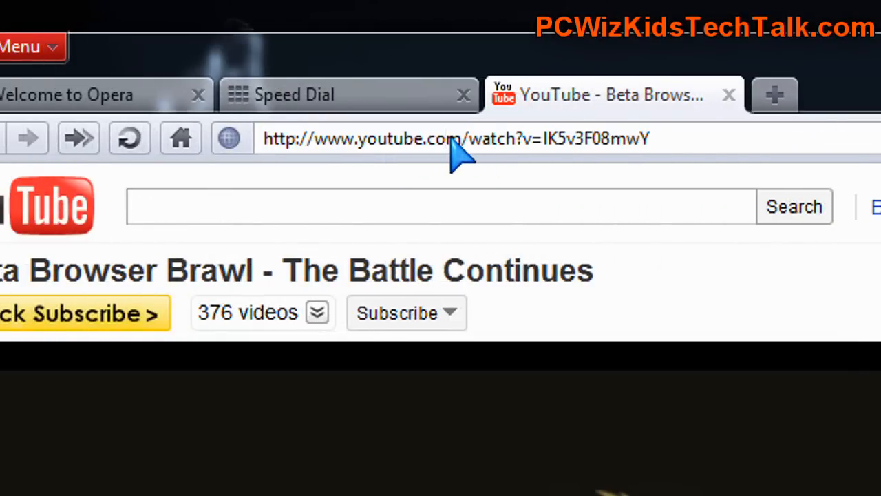
pyautogui.moveTo(458, 199)
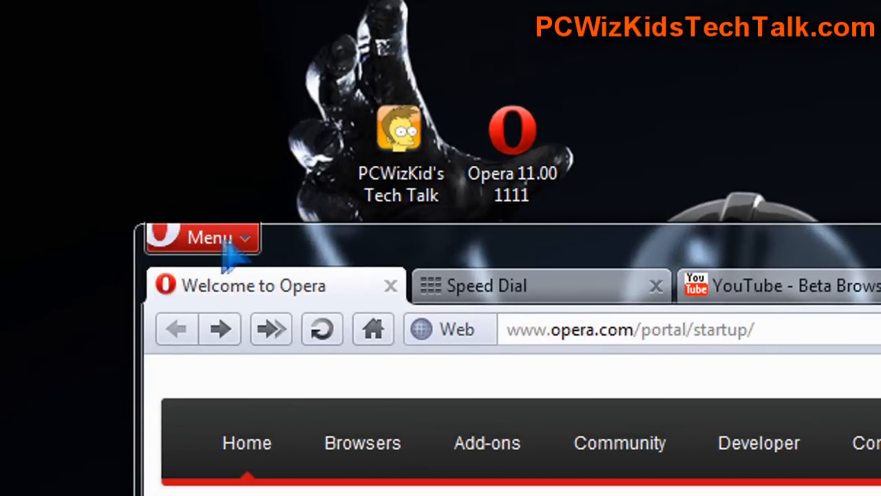
# Choose Mail and Chat Accounts from the Opera menu and confirm creating an account.
pyautogui.click(209, 238)
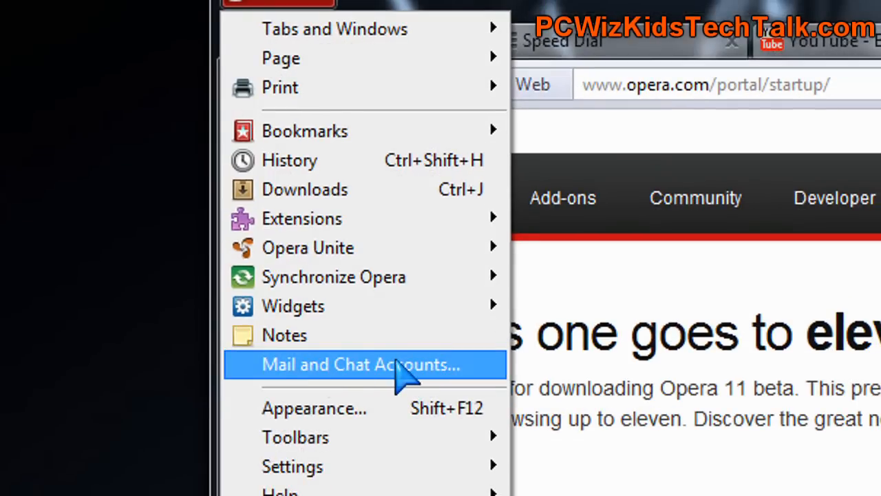
pyautogui.click(363, 365)
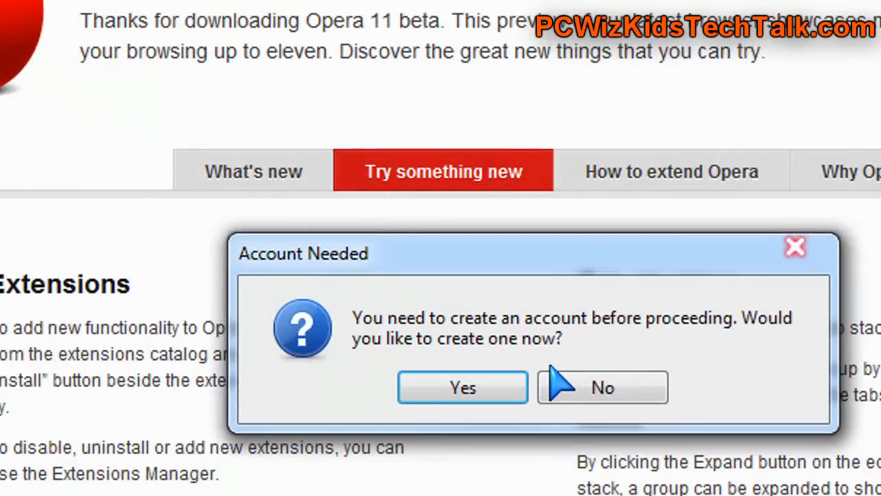
pyautogui.click(463, 387)
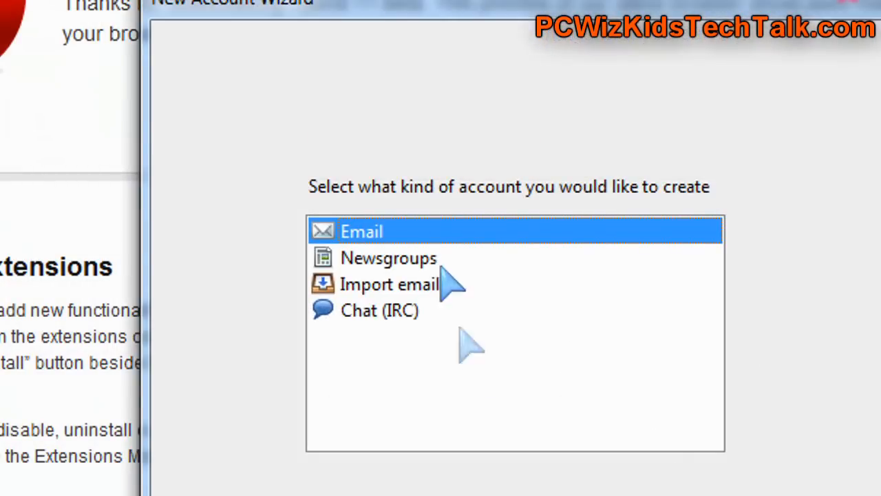
pyautogui.moveTo(355, 347)
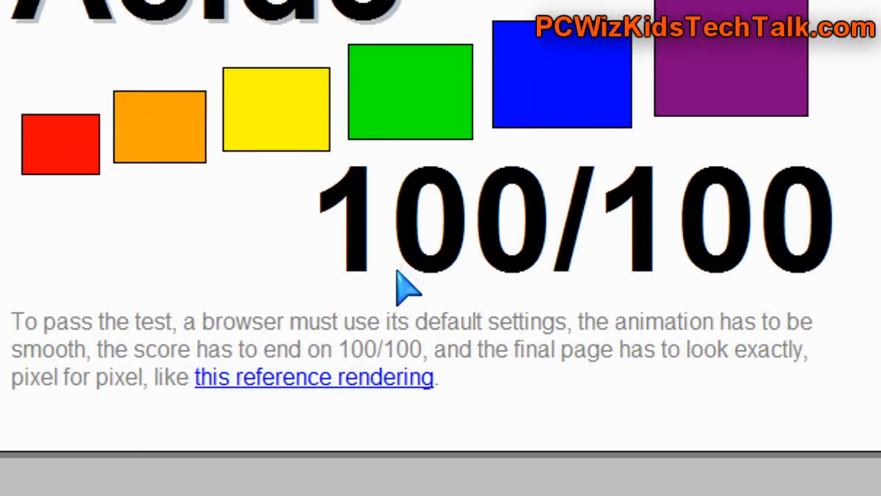
pyautogui.moveTo(401, 382)
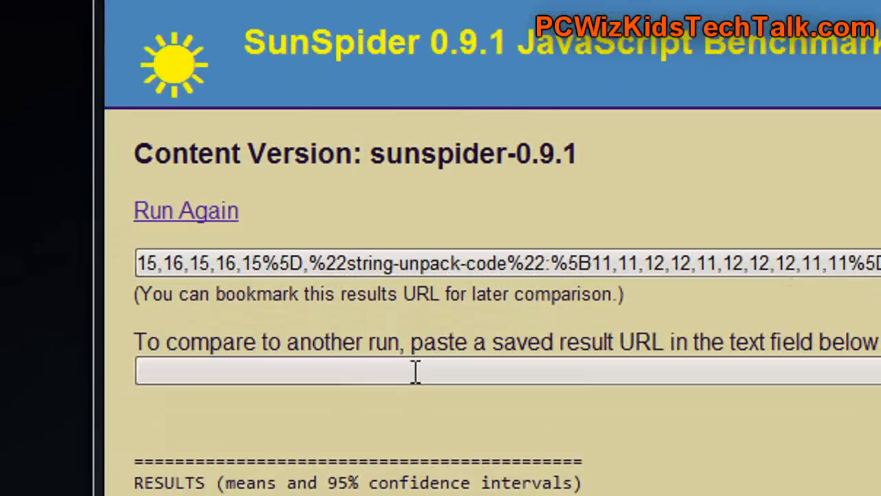
# Scroll through the SunSpider 0.9.1 timings totalling 169.3ms.
pyautogui.scroll(-3)
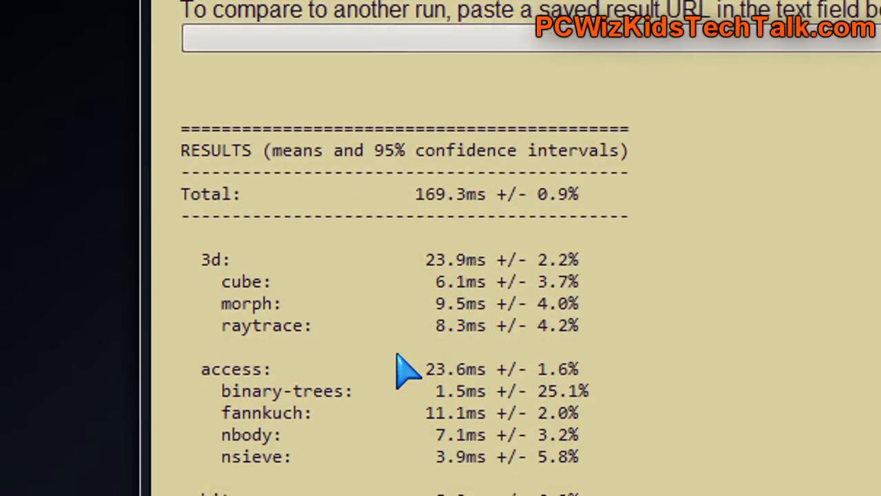
pyautogui.scroll(-3)
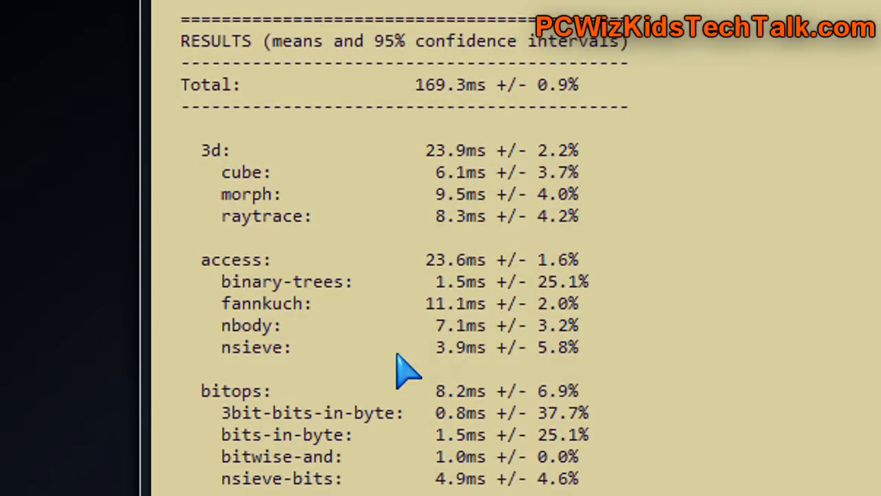
pyautogui.scroll(-3)
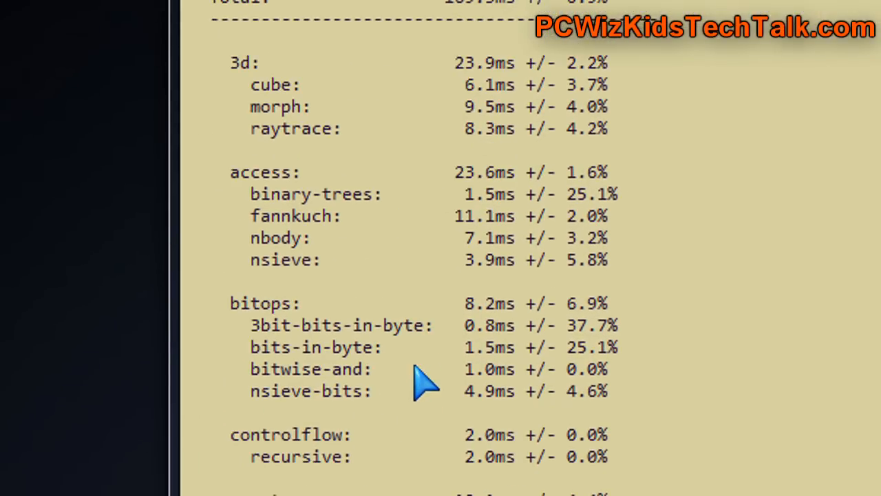
pyautogui.scroll(-3)
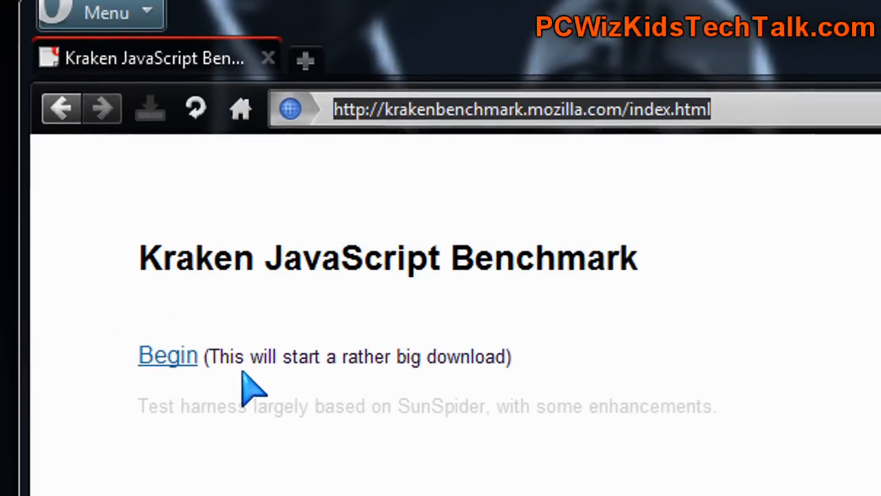
# Run the Kraken benchmark and scroll to its 8579.1ms total.
pyautogui.click(168, 355)
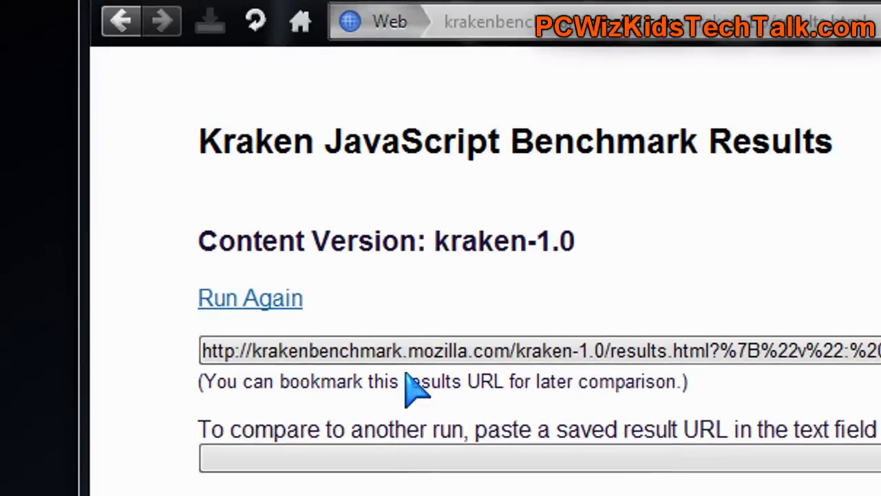
pyautogui.scroll(-3)
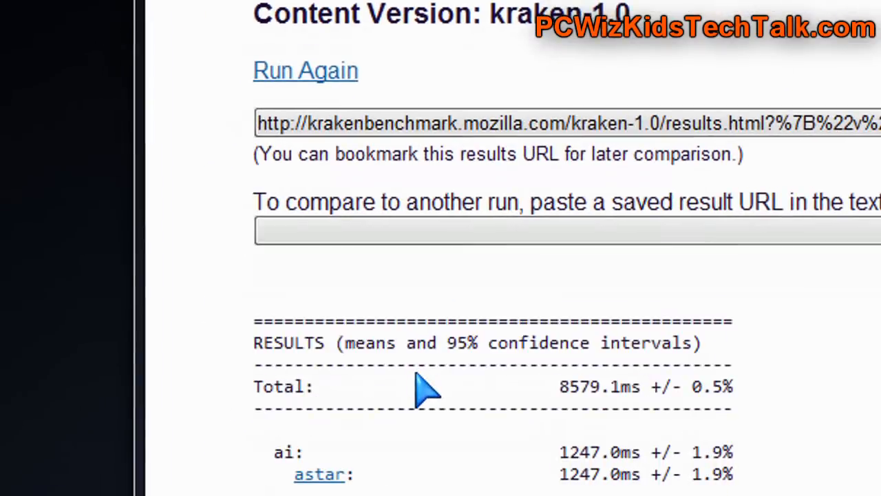
pyautogui.moveTo(433, 396)
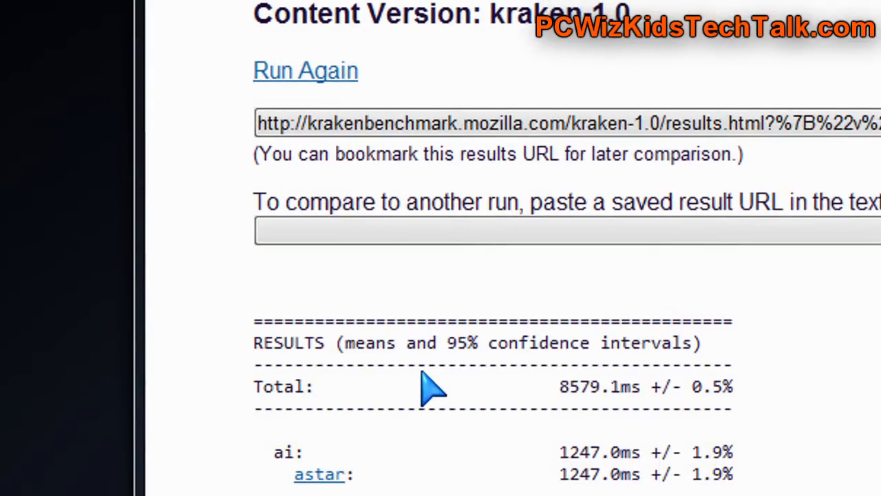
pyautogui.scroll(-3)
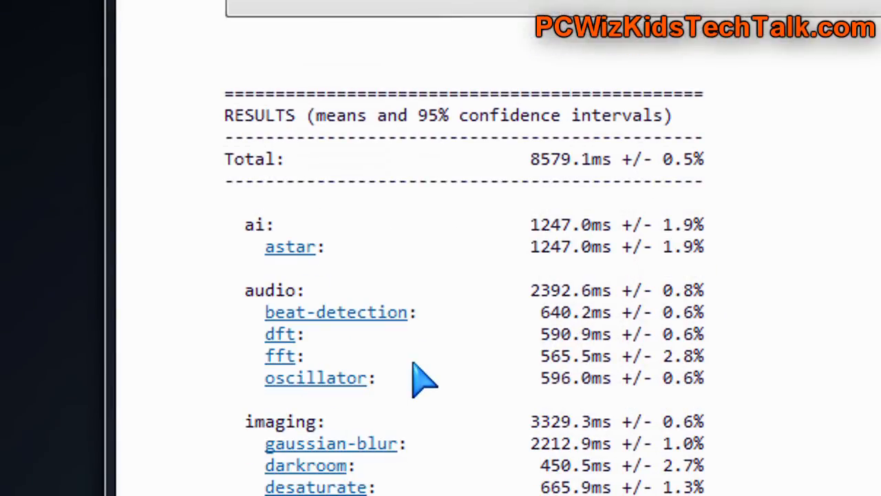
pyautogui.moveTo(434, 368)
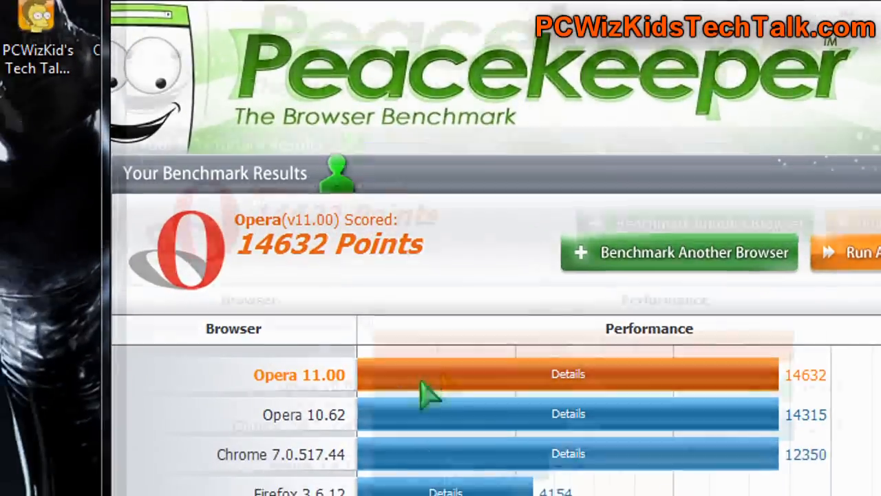
# Scroll to the Peacekeeper comparison chart showing Opera 11.00's 14632 points.
pyautogui.scroll(-3)
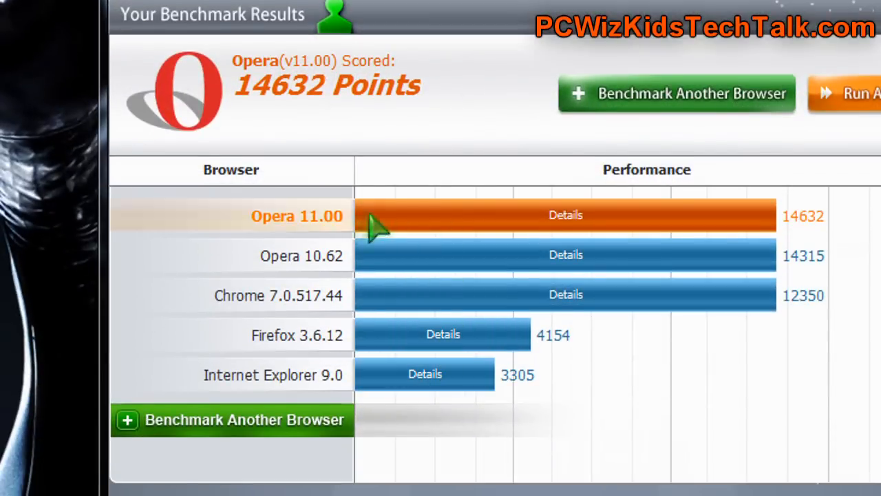
pyautogui.moveTo(468, 245)
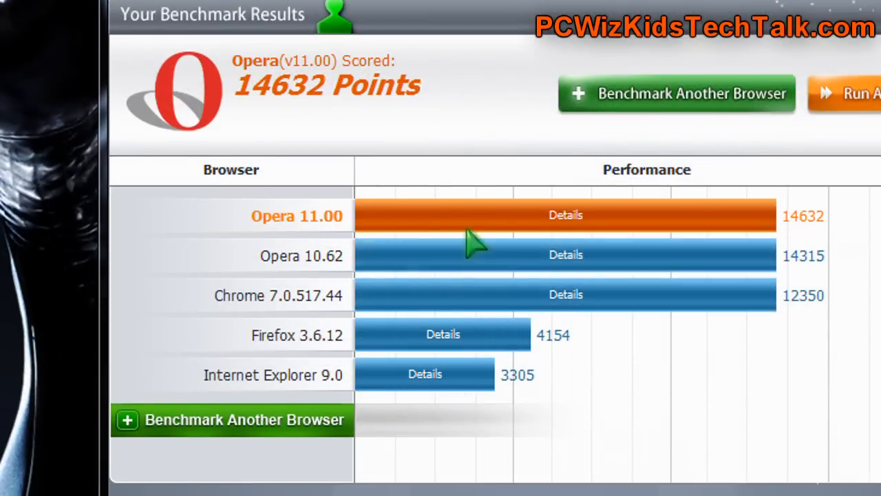
pyautogui.moveTo(509, 252)
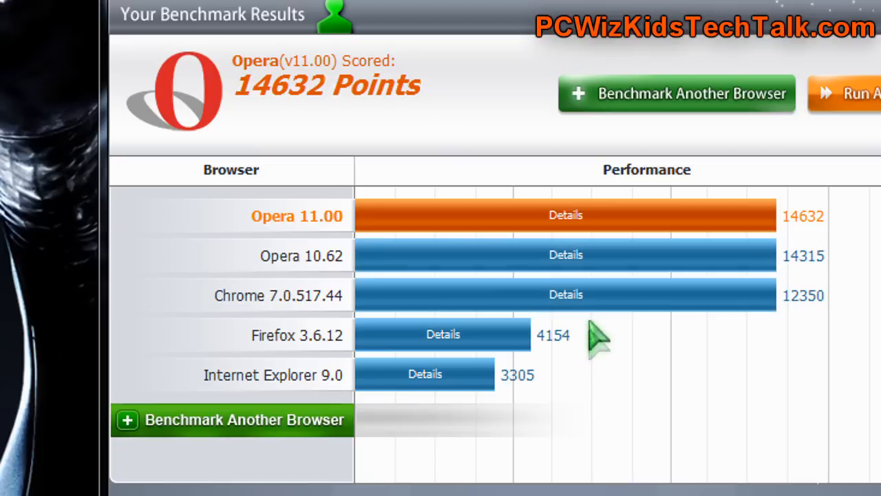
pyautogui.moveTo(590, 227)
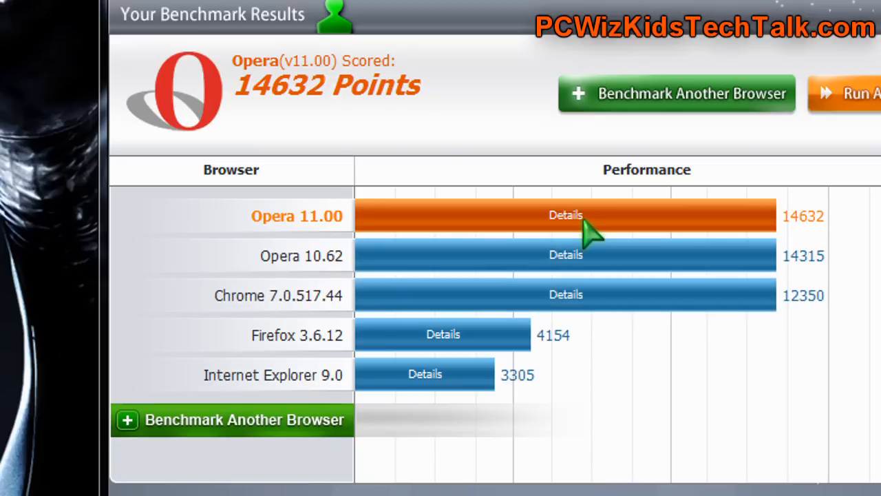